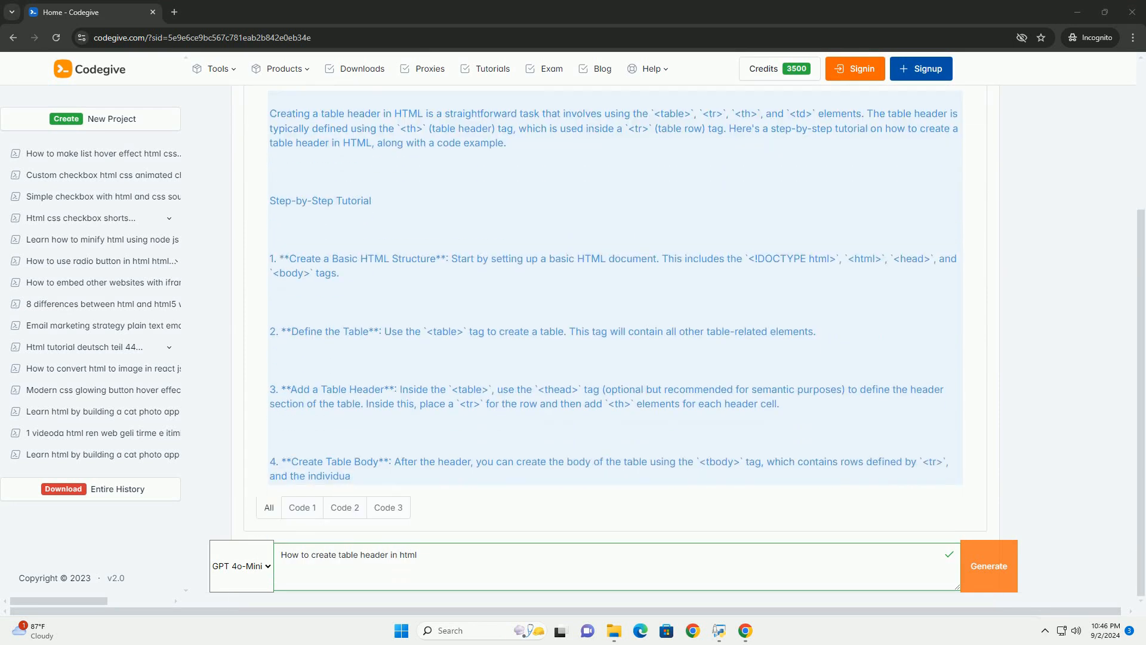
pyautogui.scroll(-3)
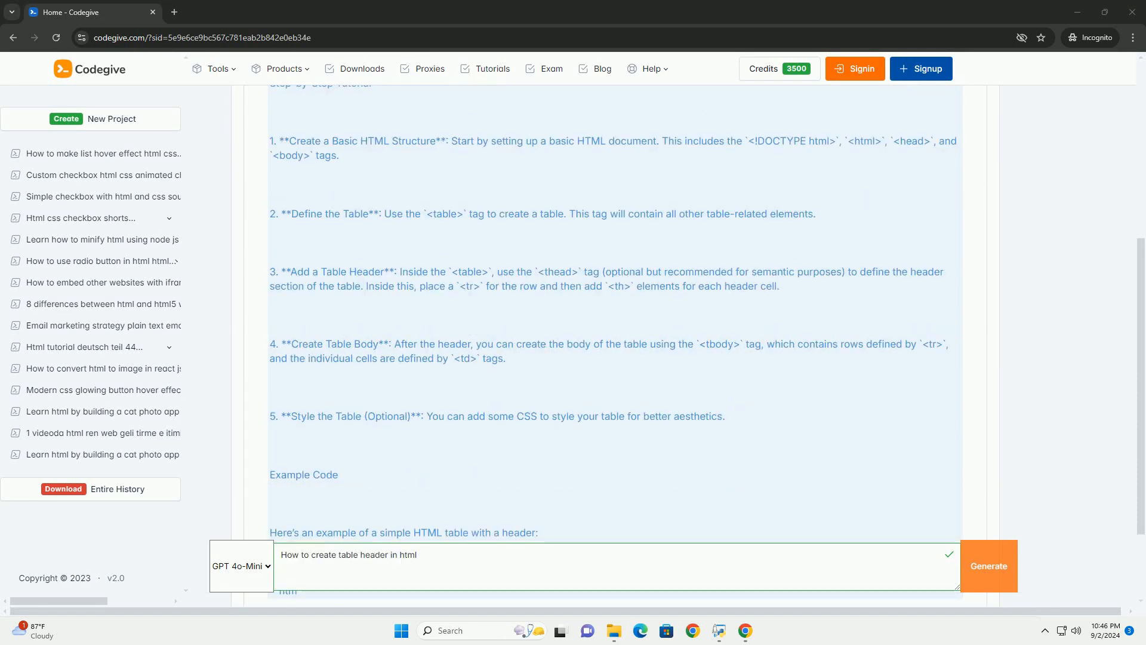
pyautogui.scroll(-3)
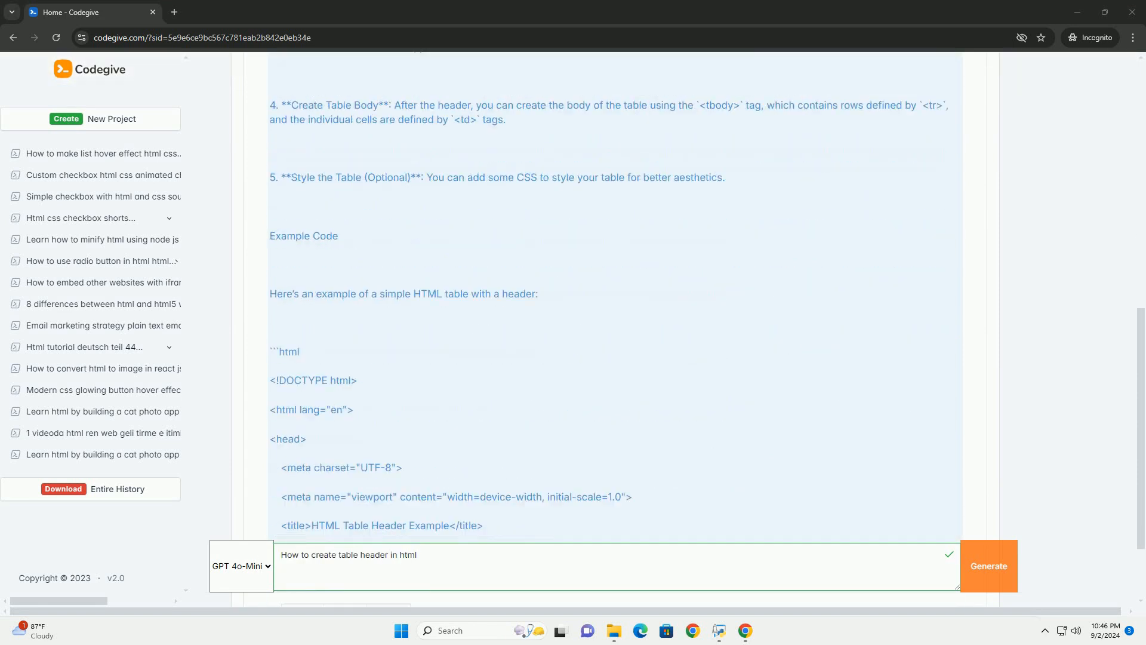
pyautogui.scroll(-3)
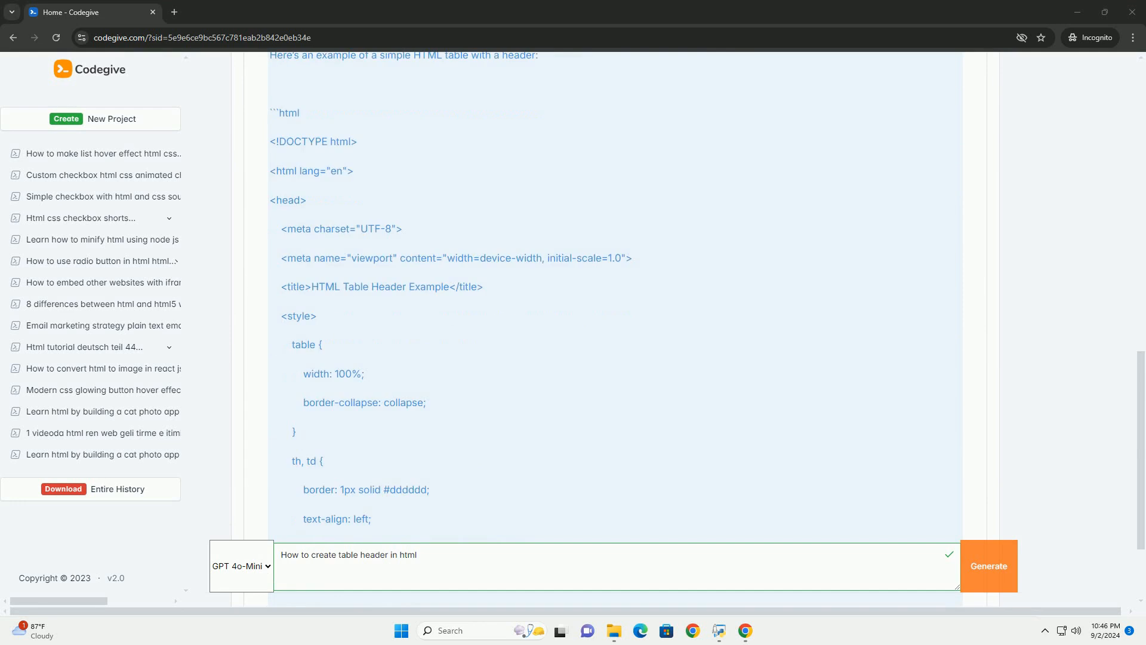
pyautogui.scroll(-3)
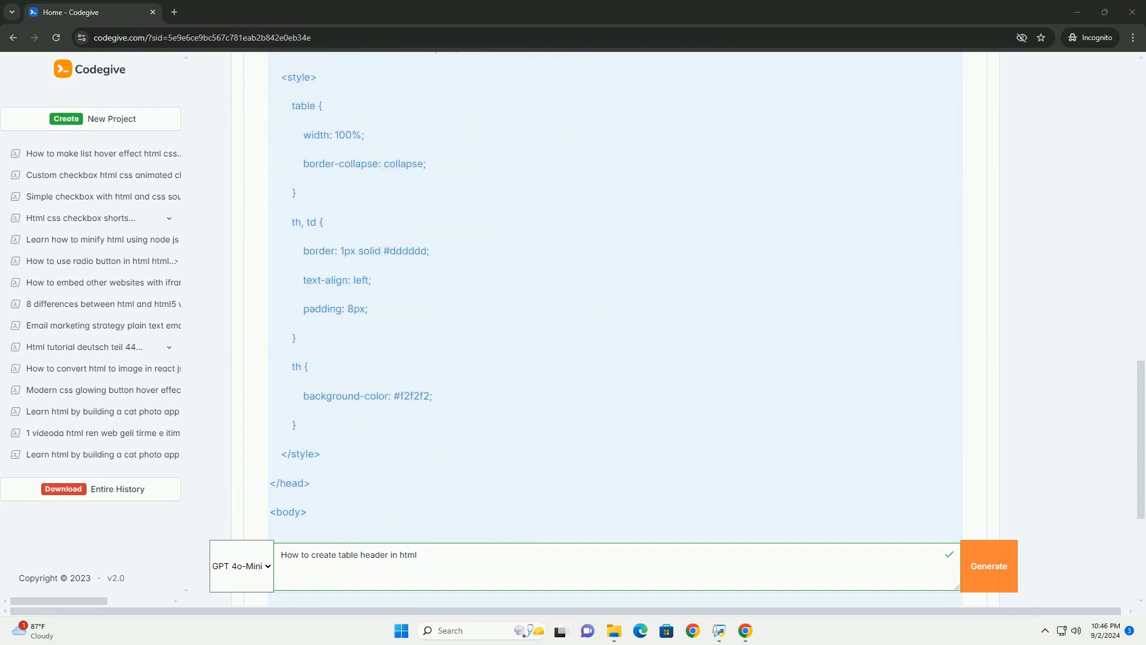
pyautogui.scroll(-3)
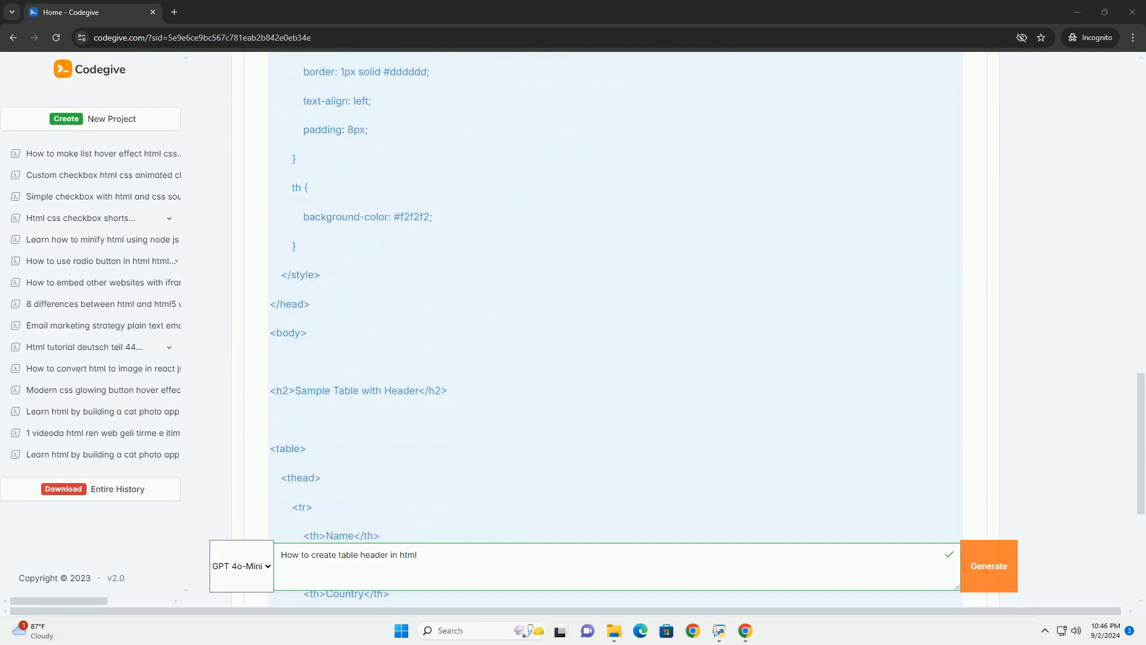
pyautogui.scroll(-3)
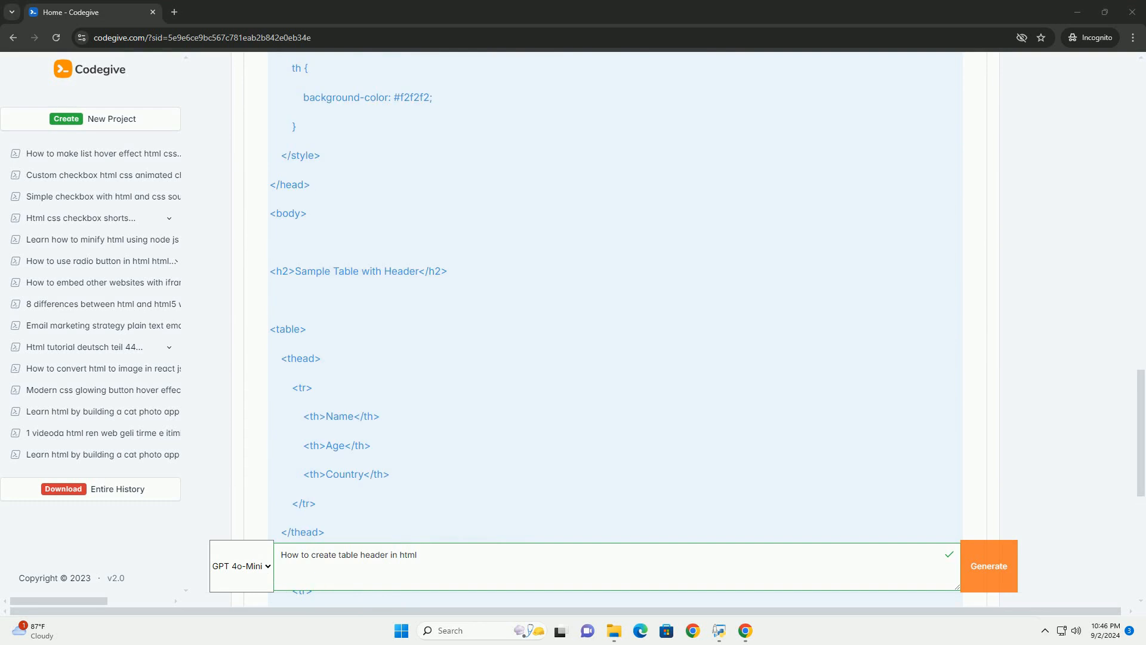
pyautogui.scroll(-3)
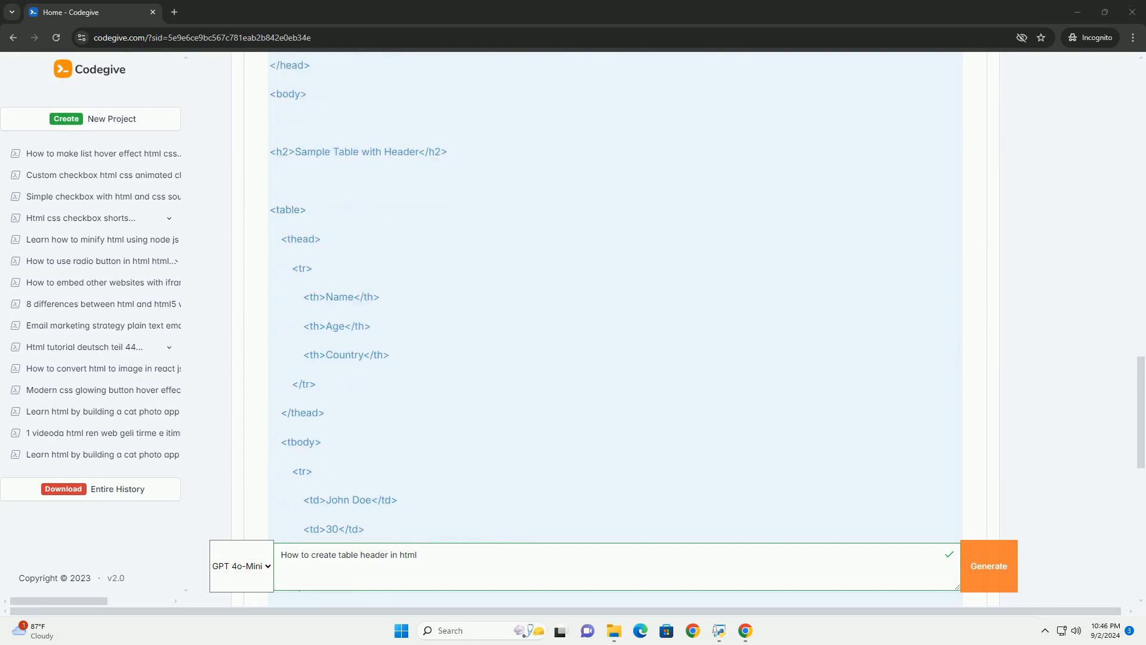
pyautogui.scroll(-3)
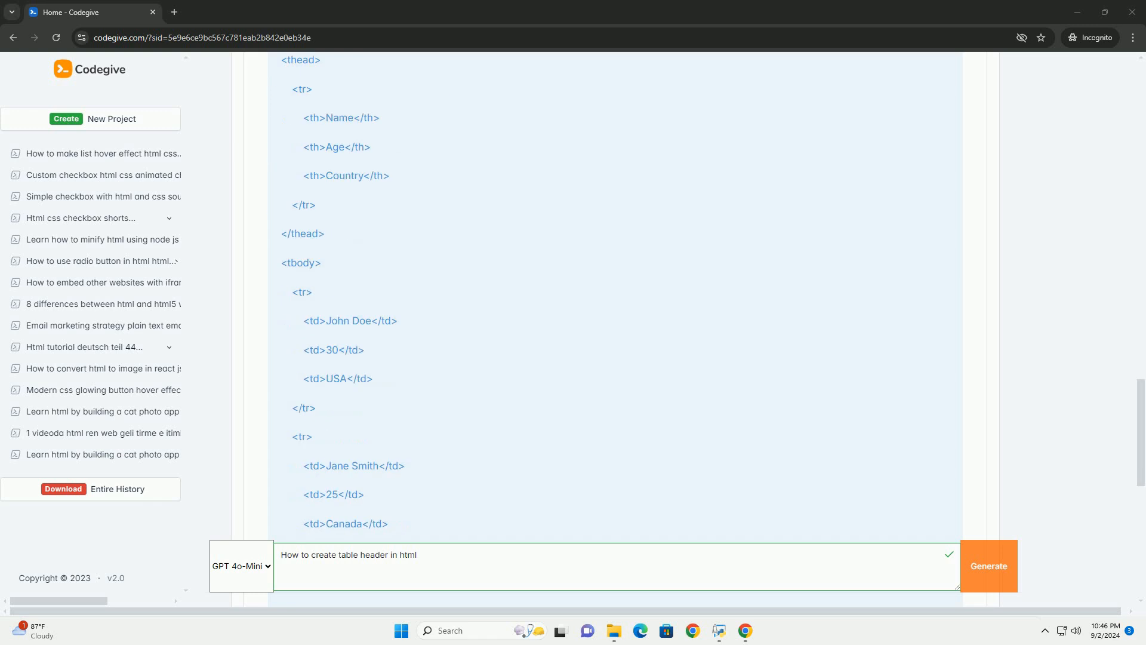
pyautogui.scroll(-3)
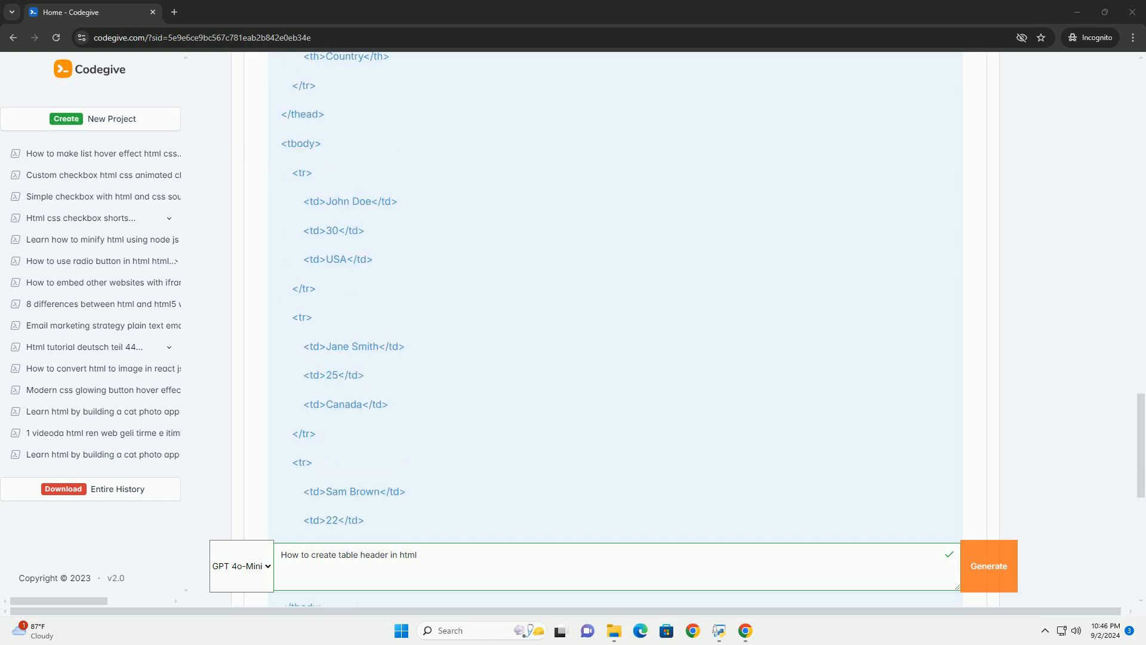
pyautogui.scroll(-3)
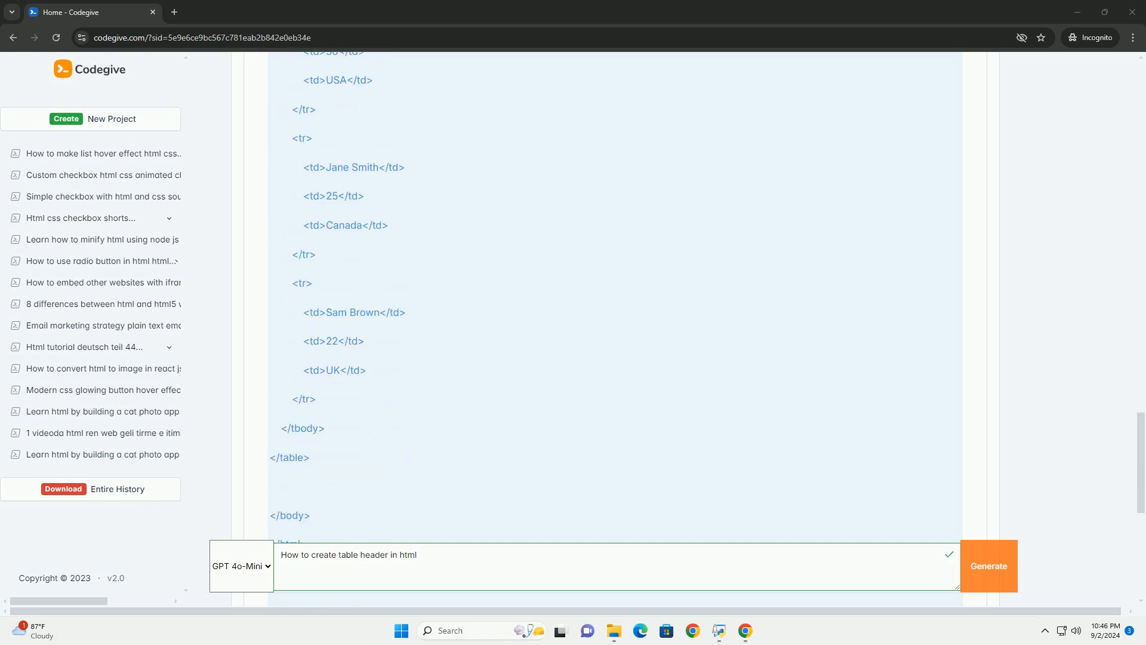
pyautogui.scroll(-3)
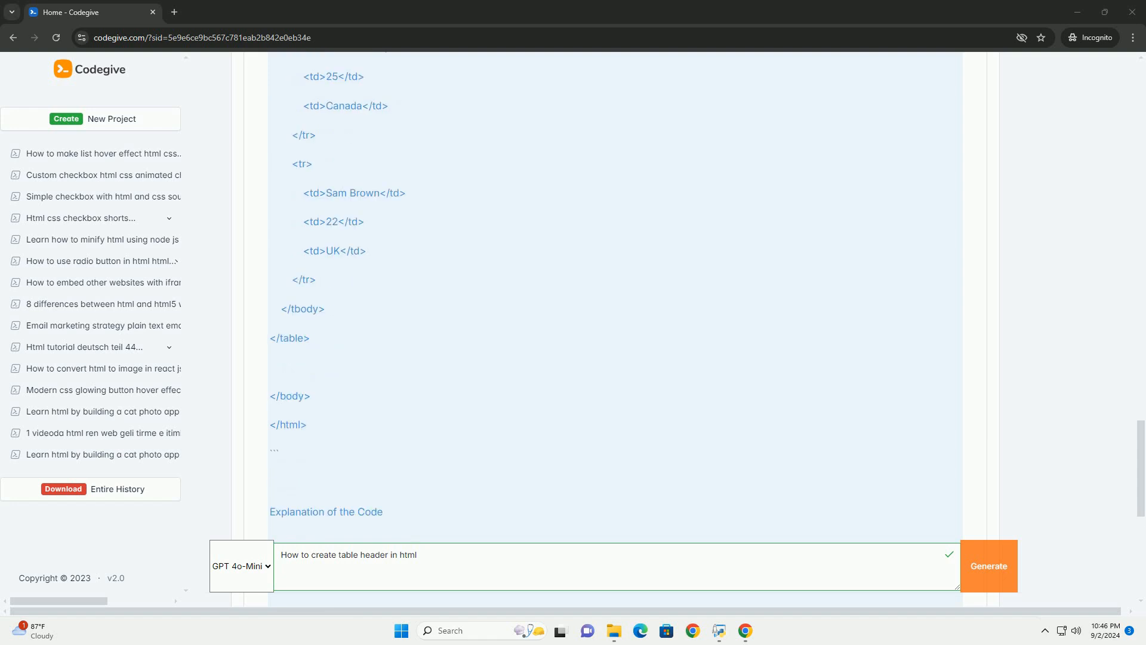
pyautogui.scroll(-3)
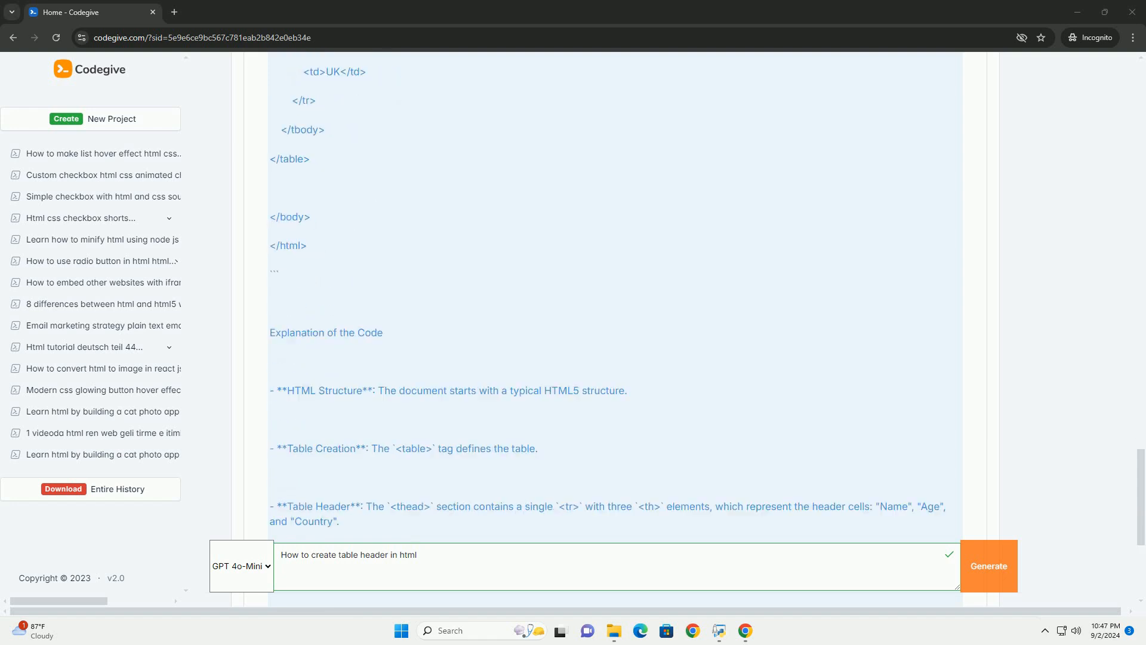
pyautogui.scroll(-3)
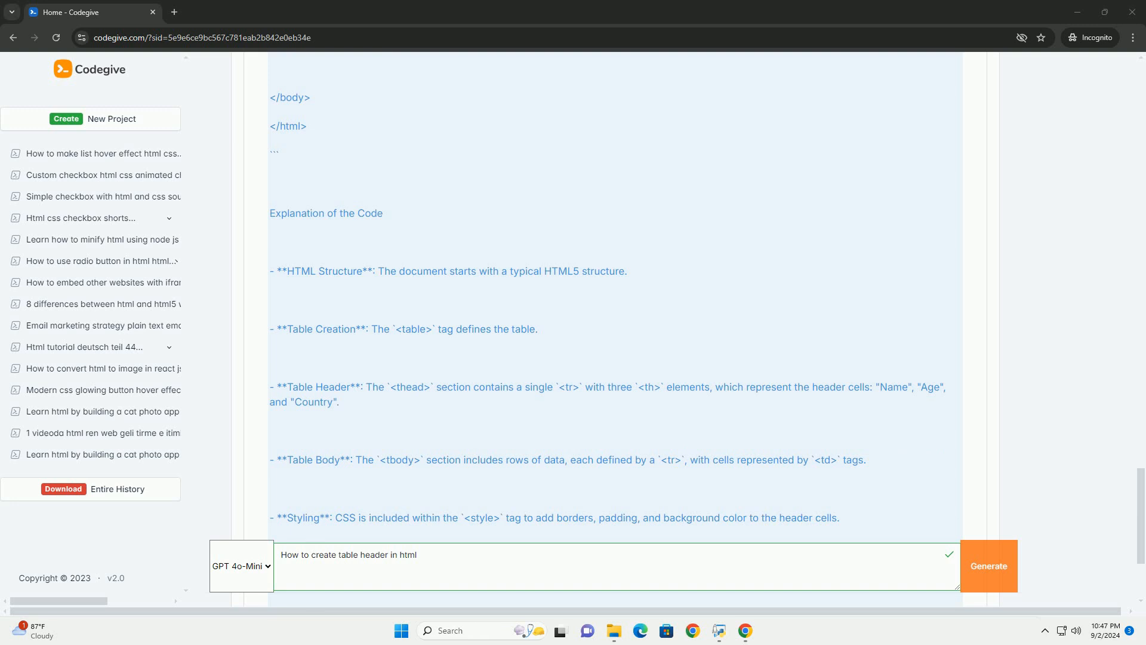